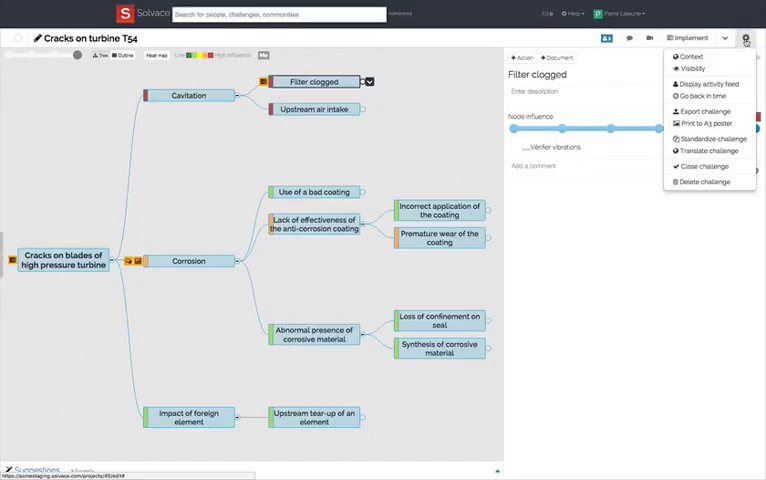
- Start Close challenge and enter the conclusion: cracks caused by cavitation due to clogged filter
click(704, 166)
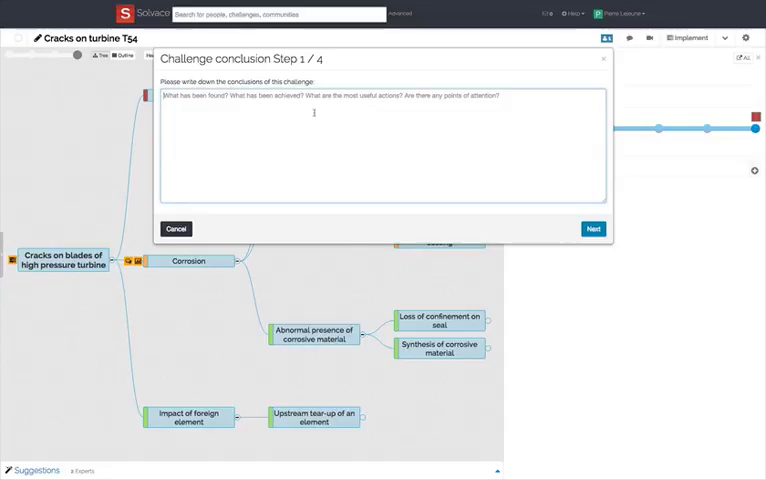
text(Cracks caused by cavitation)
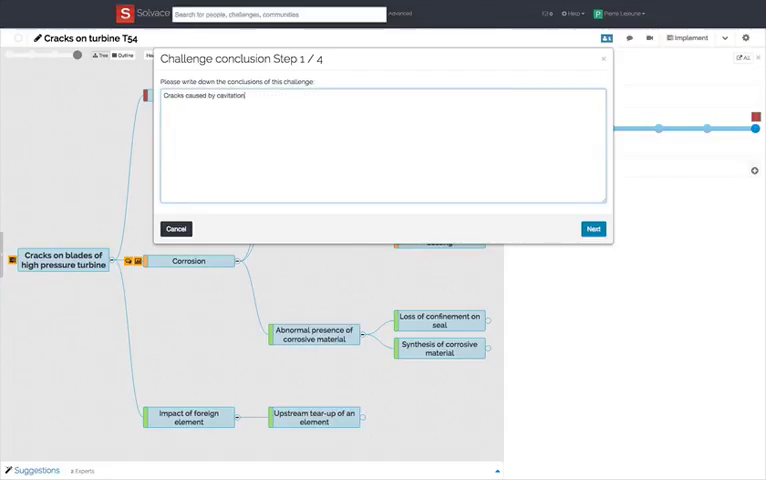
text(due to clogged fil)
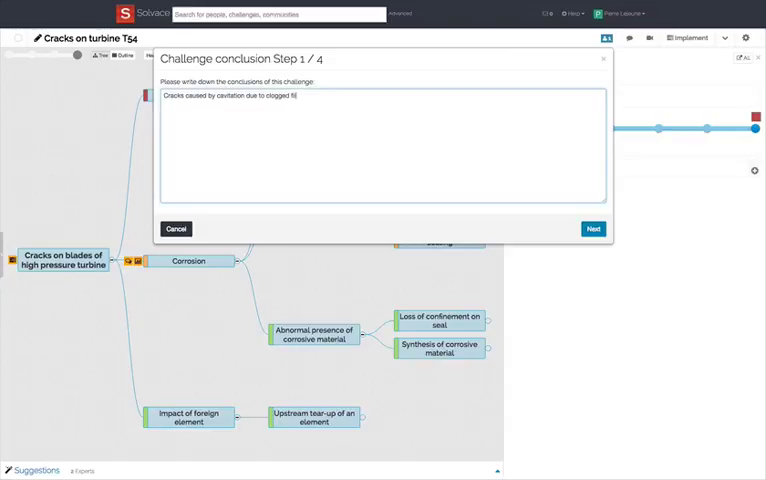
text(ter.)
text(Abnormal pollution of fluid, specific to this process)
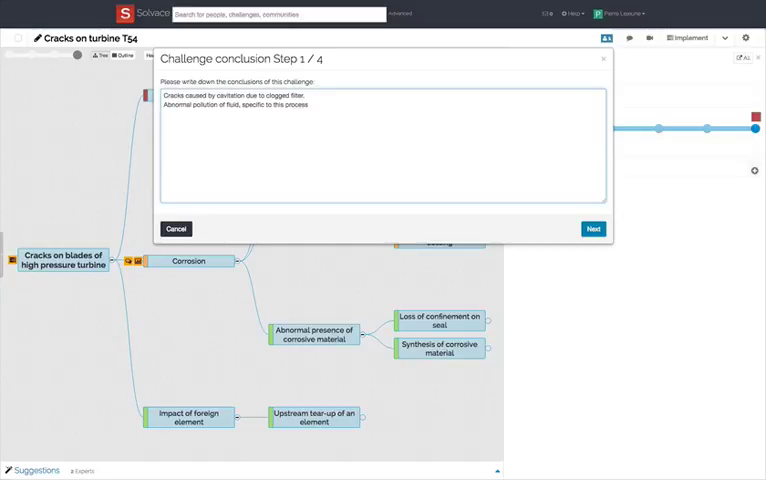
- Add the benefit 'Maintenance costs' as a yearly cost reduction in step 2
click(592, 228)
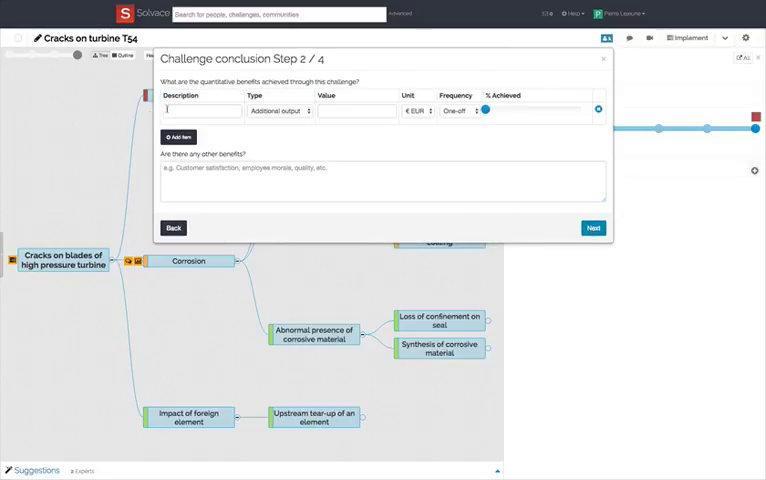
text(Maintenance costs)
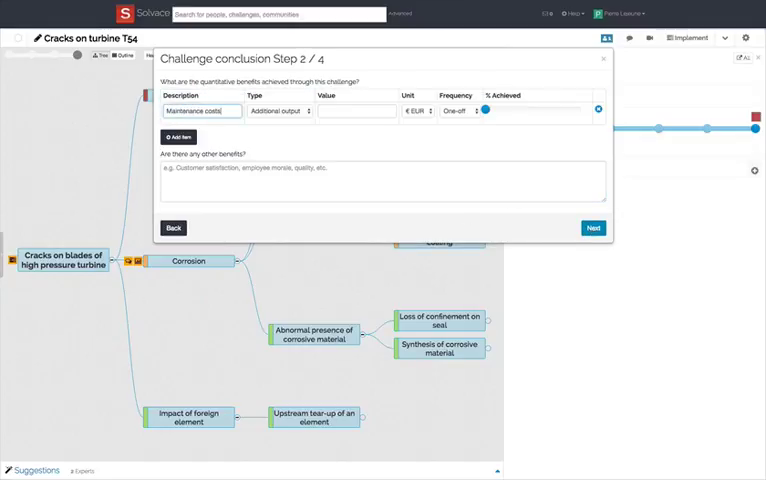
click(284, 112)
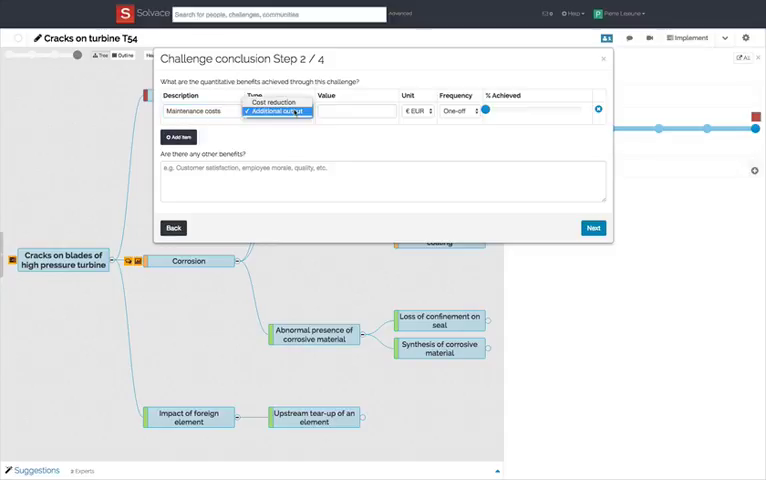
click(280, 104)
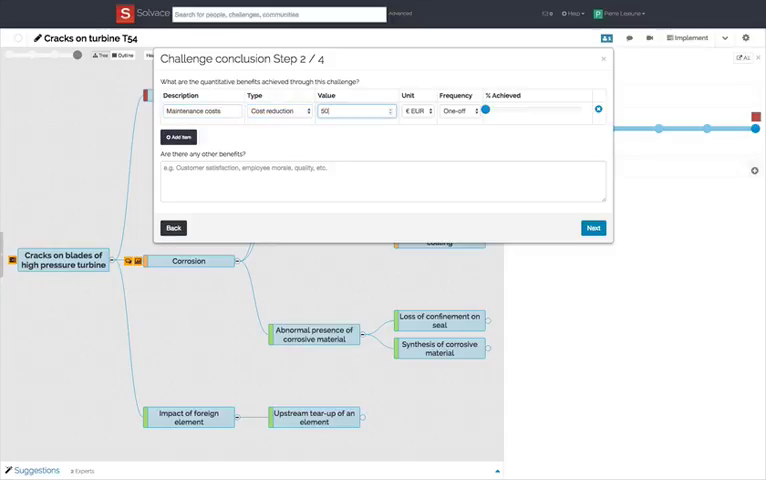
click(456, 112)
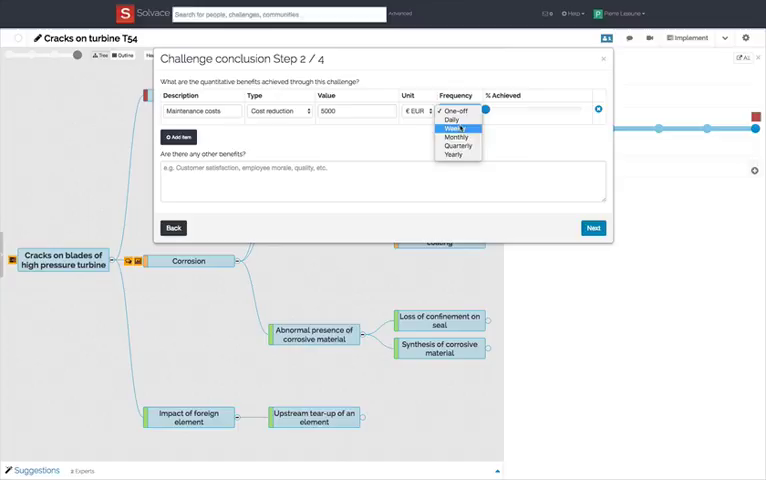
click(452, 154)
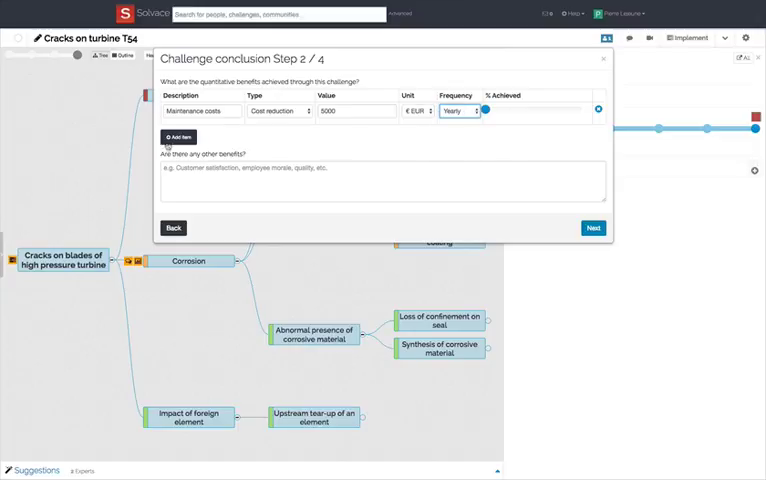
- Add the 'Increased uptime' and spare part benefits with yearly frequency
click(180, 136)
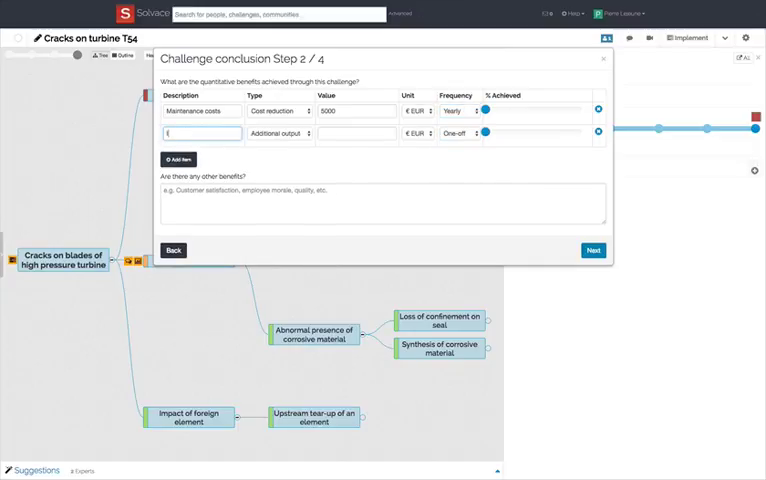
text(Increased uptime)
click(356, 132)
text(25000)
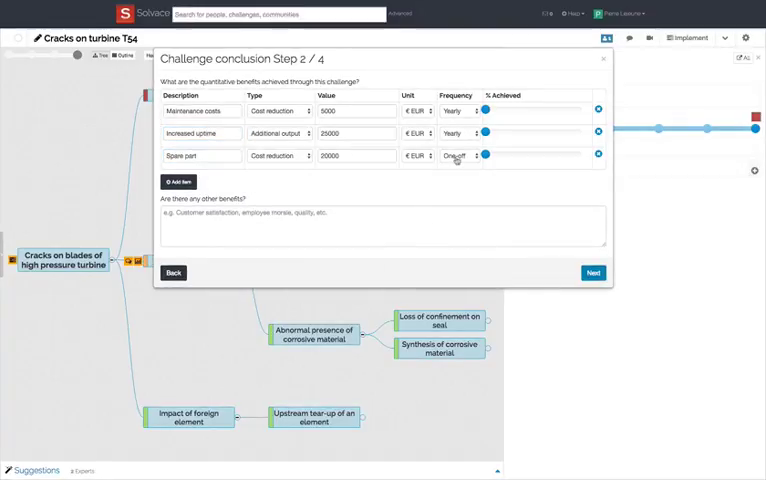
click(458, 156)
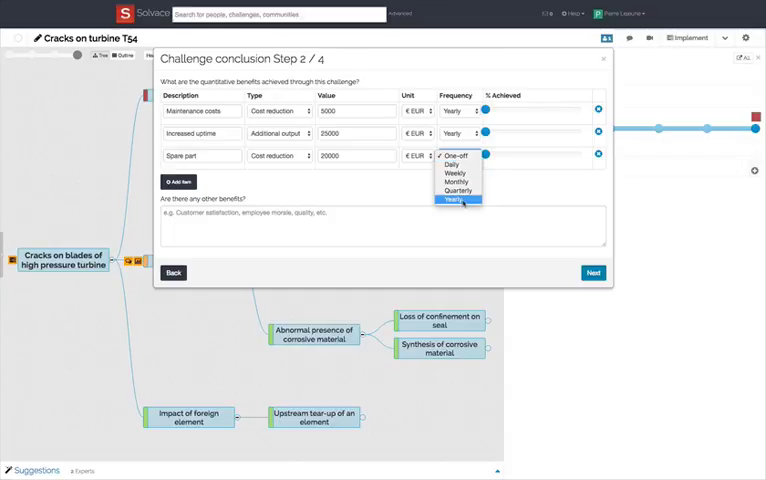
click(456, 200)
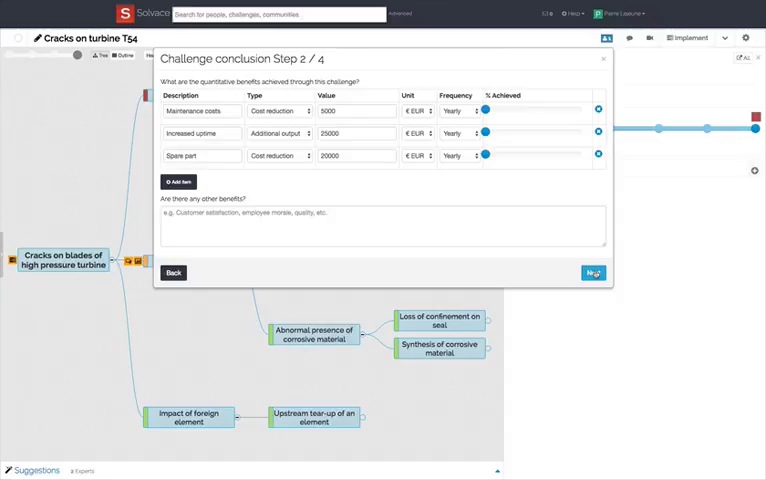
- Record installing a self cleaning filter as the preventive action and reach step 4
click(592, 272)
text(Install self )
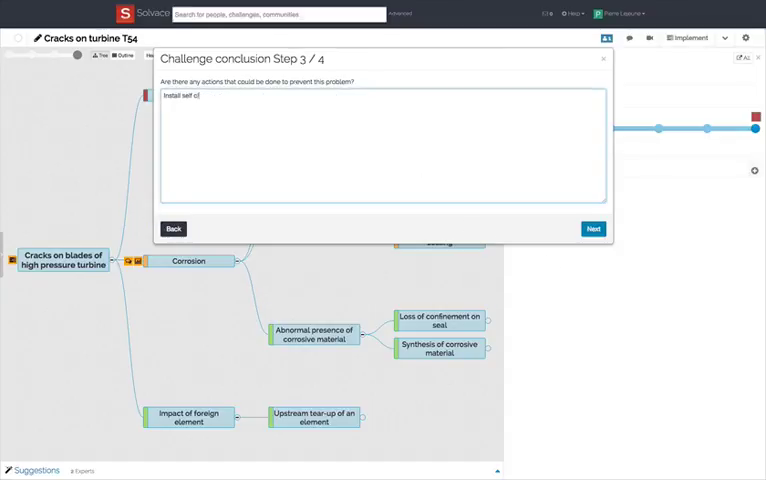
text(cleaning filter)
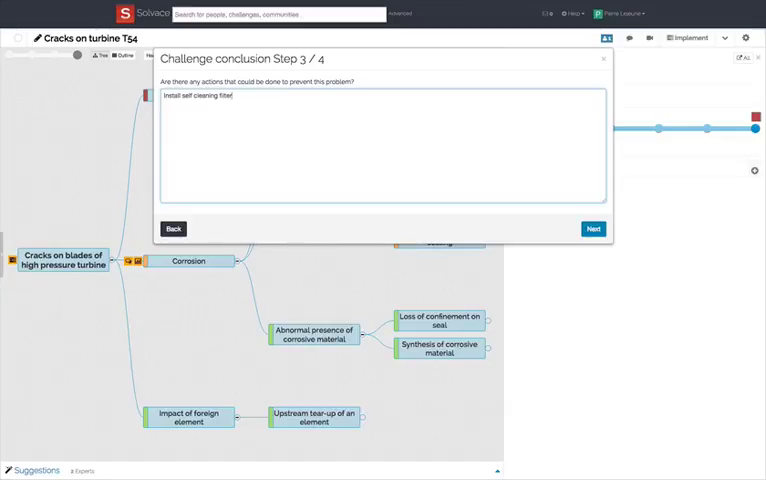
click(592, 228)
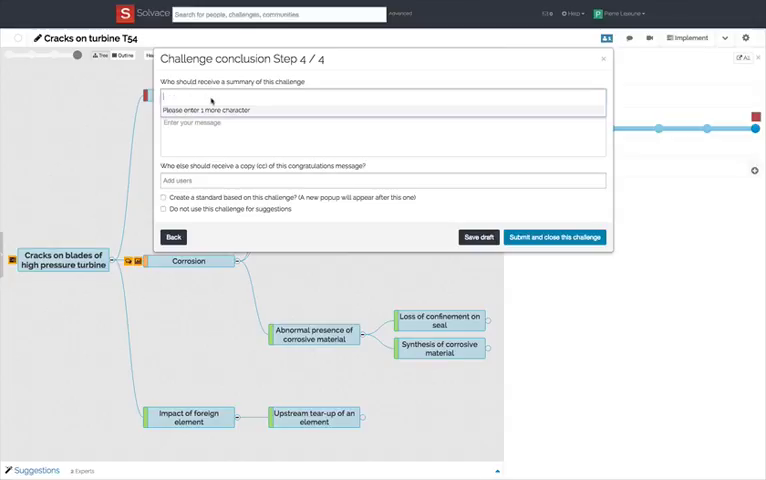
- Add the quality manager and 'guerin' as summary recipients and write the thank-you message
text(vid)
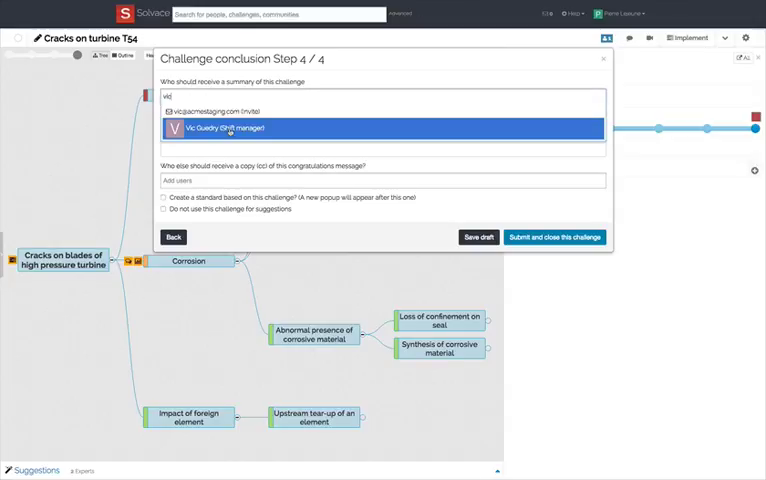
click(384, 128)
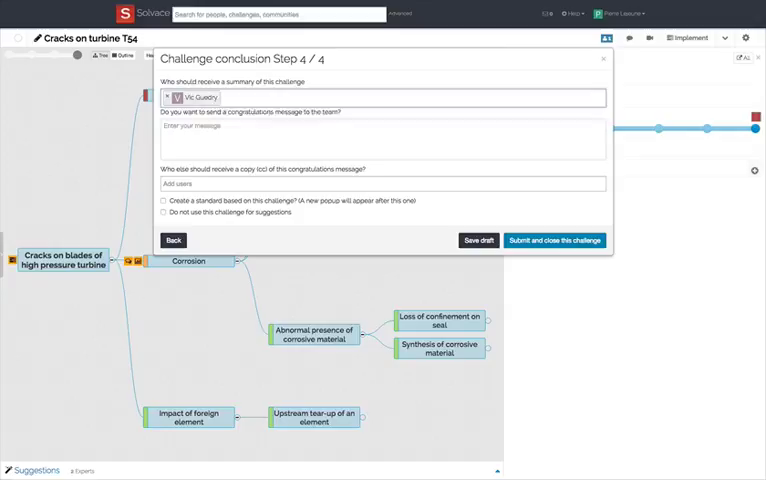
text(guerin Lafontaine)
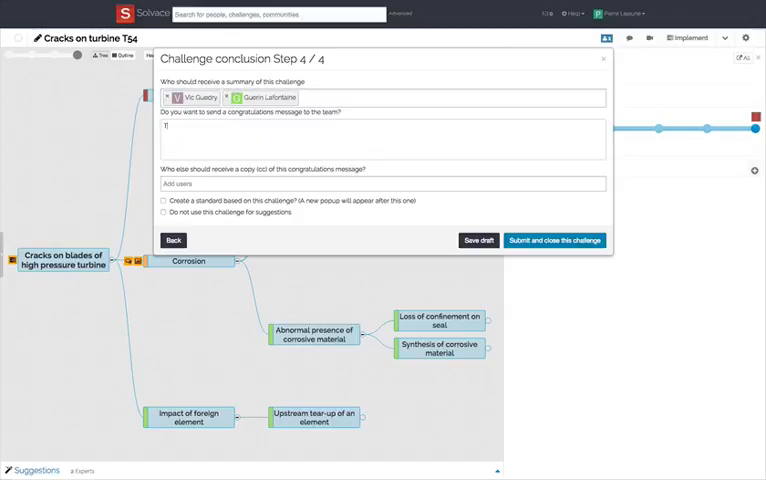
text(Thank you for the great work)
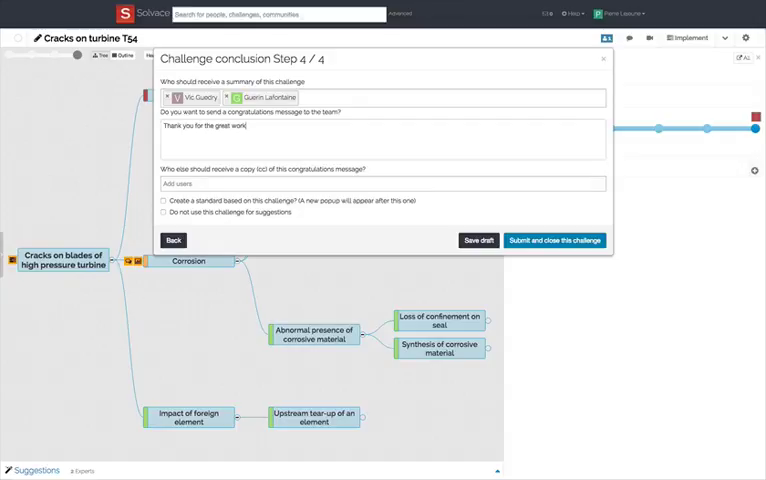
text(Looking forward to working with you again)
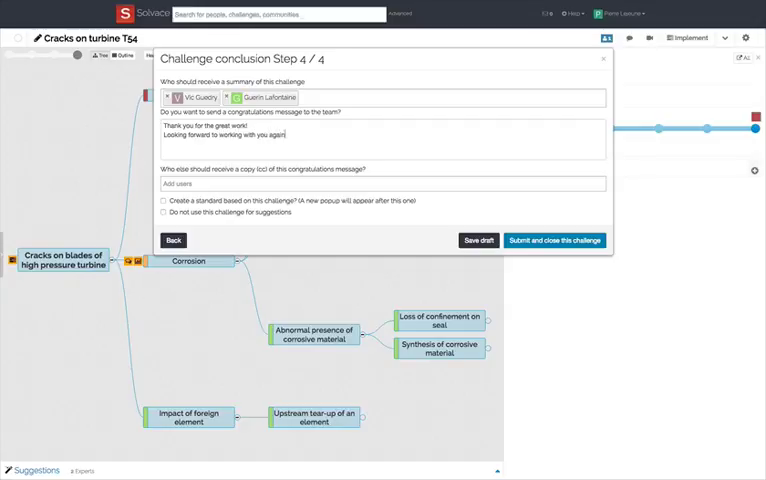
- Add colleague 'guerin' as copy recipient and leave the suggestions toggle unchanged
click(380, 184)
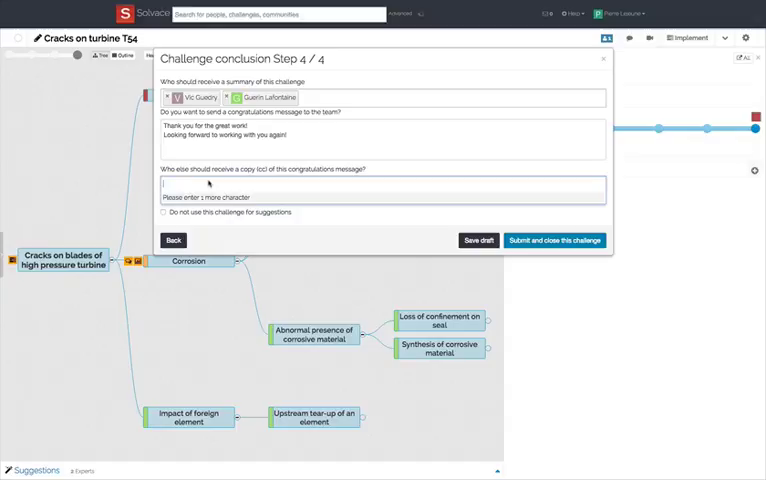
text(guerin)
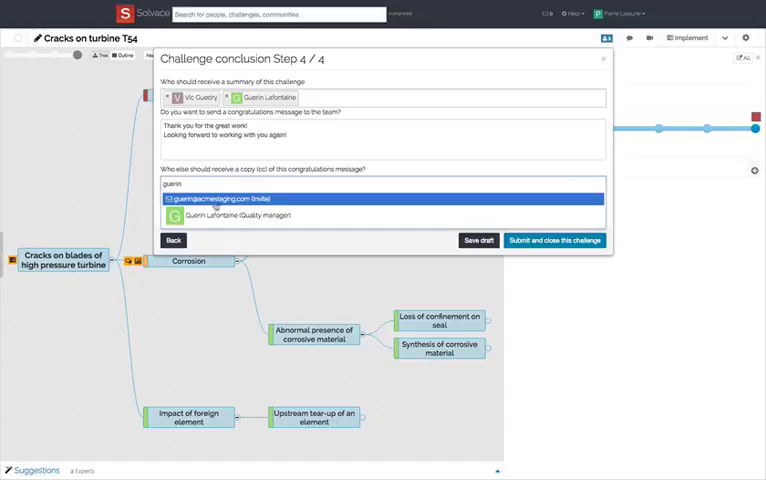
click(250, 216)
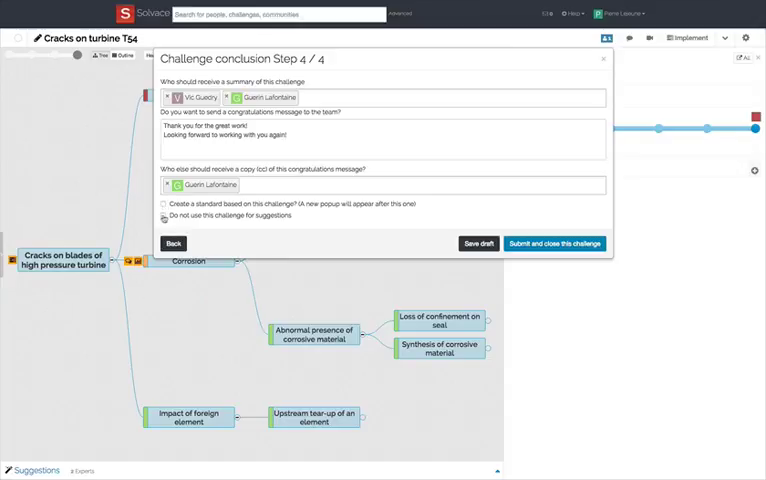
click(162, 218)
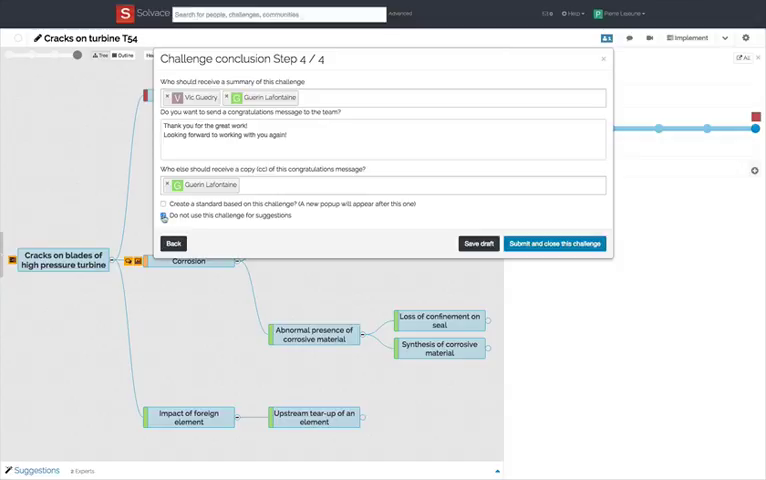
click(162, 218)
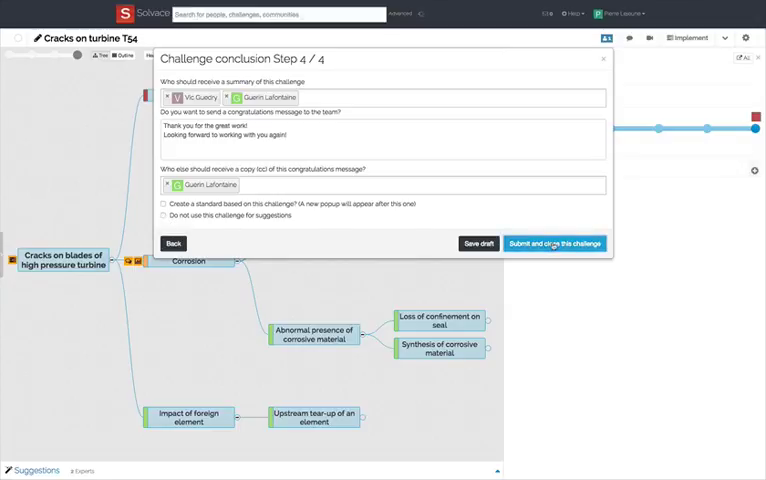
- Submit and close the challenge, acknowledging the success message
click(556, 244)
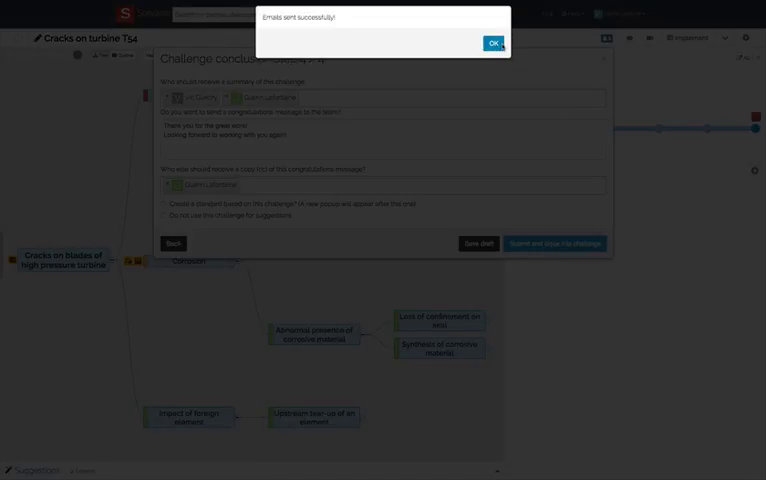
click(492, 44)
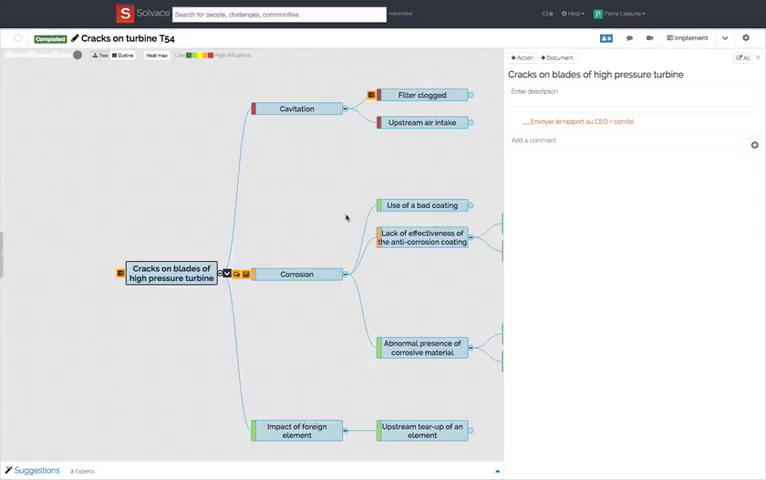